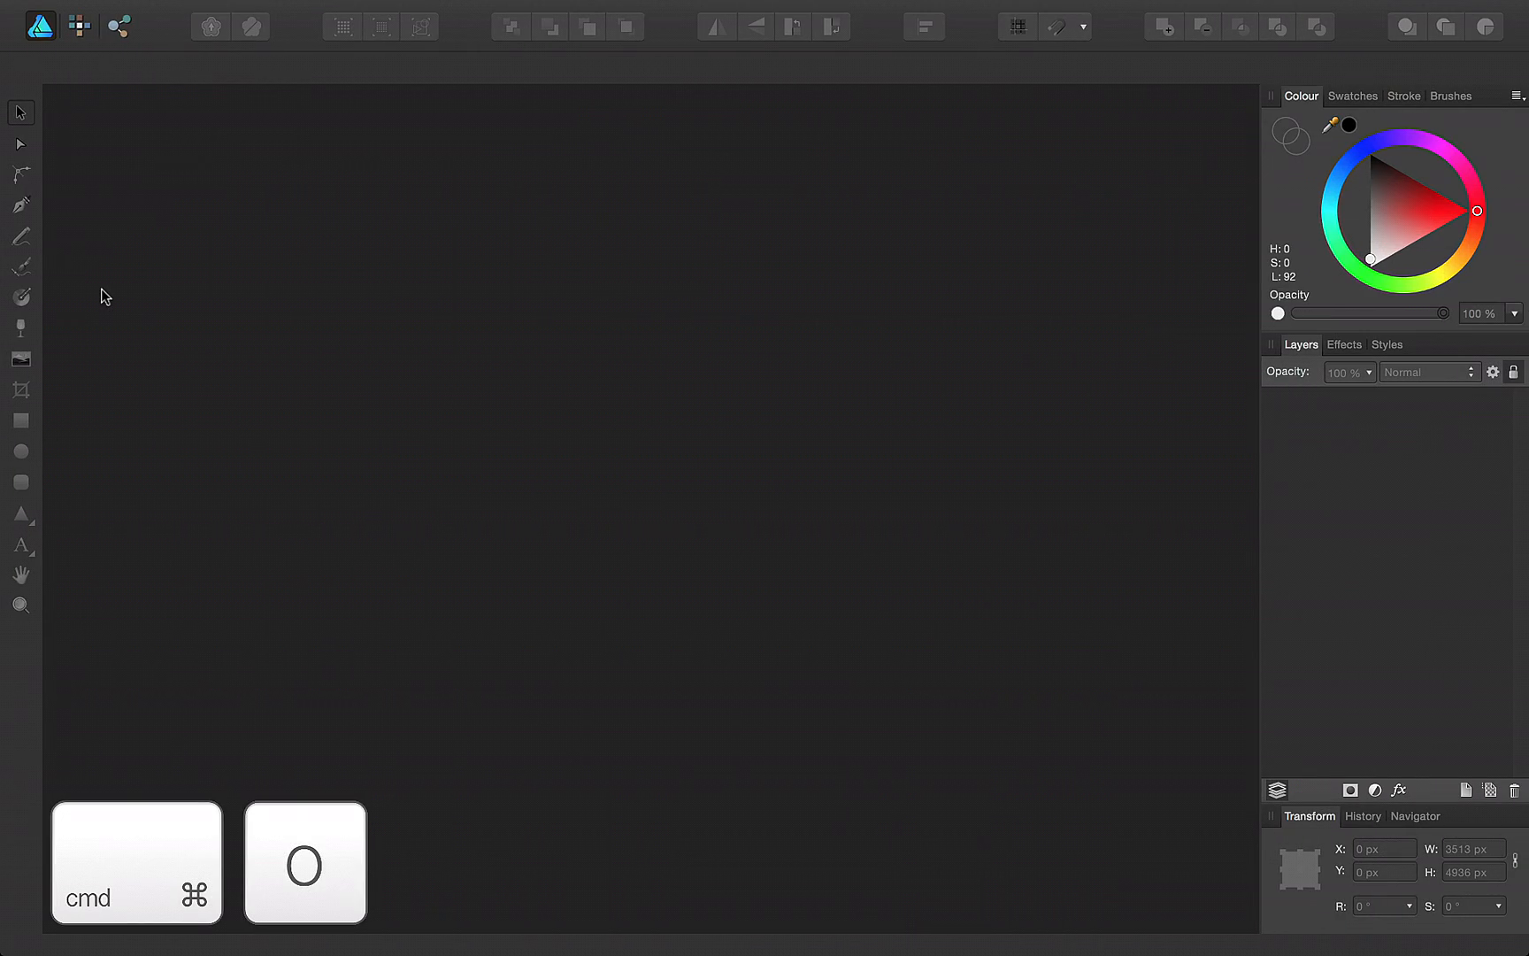
Step: Choose the Gnome Away.jpg sketch from iCloud Drive in the Open dialog
{"action": "key", "text": "cmd+o"}
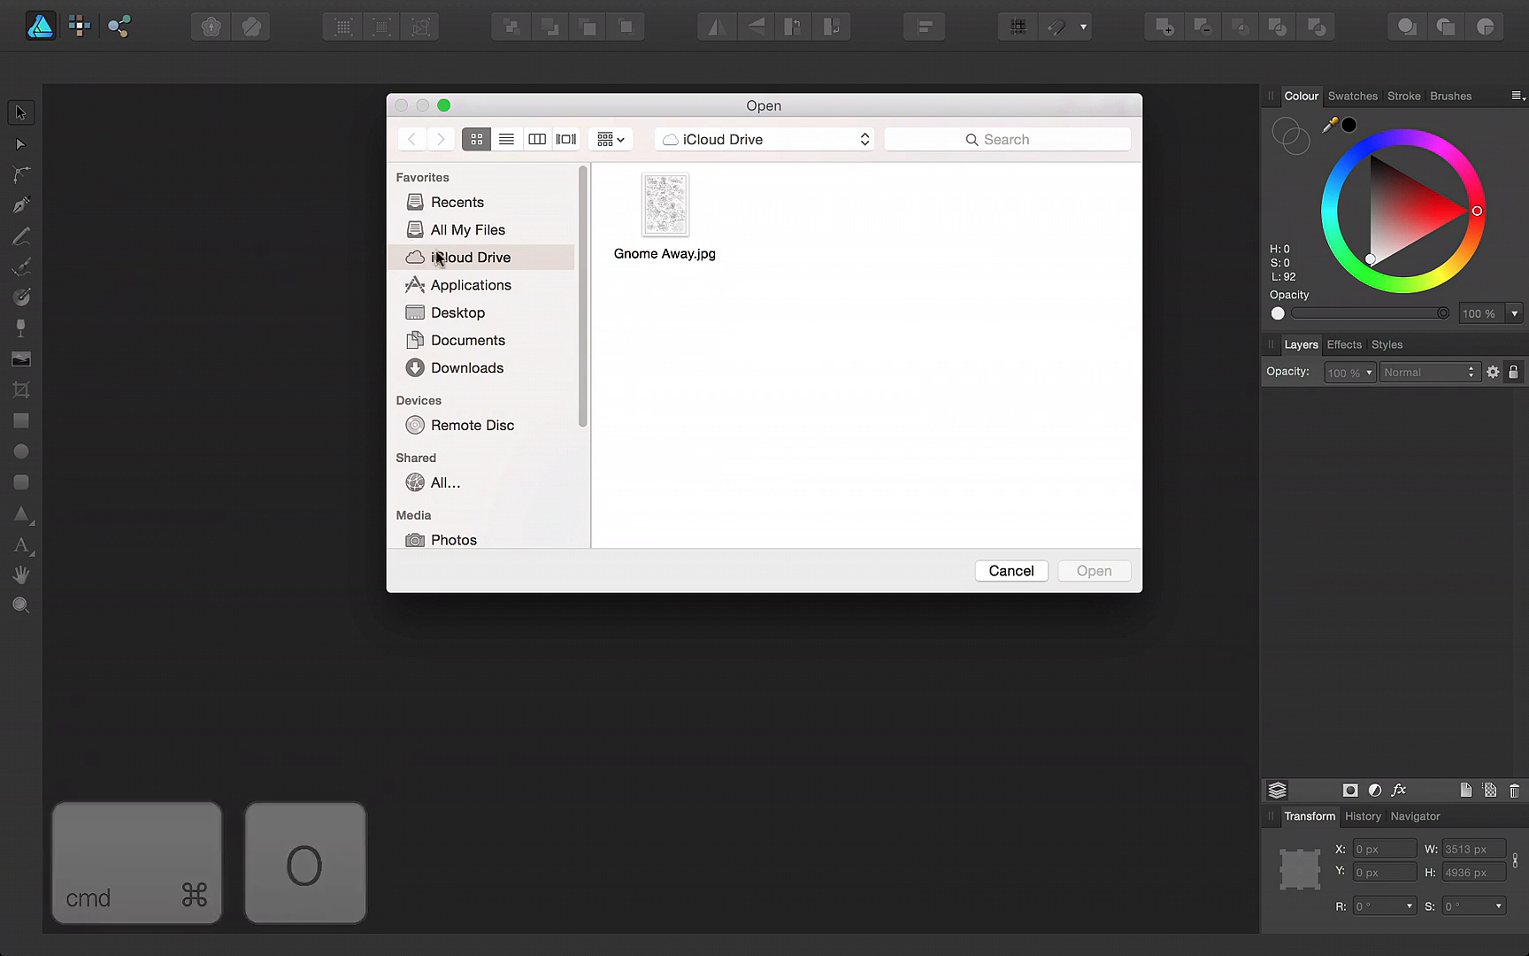
{"action": "left_click", "coordinate": [664, 204]}
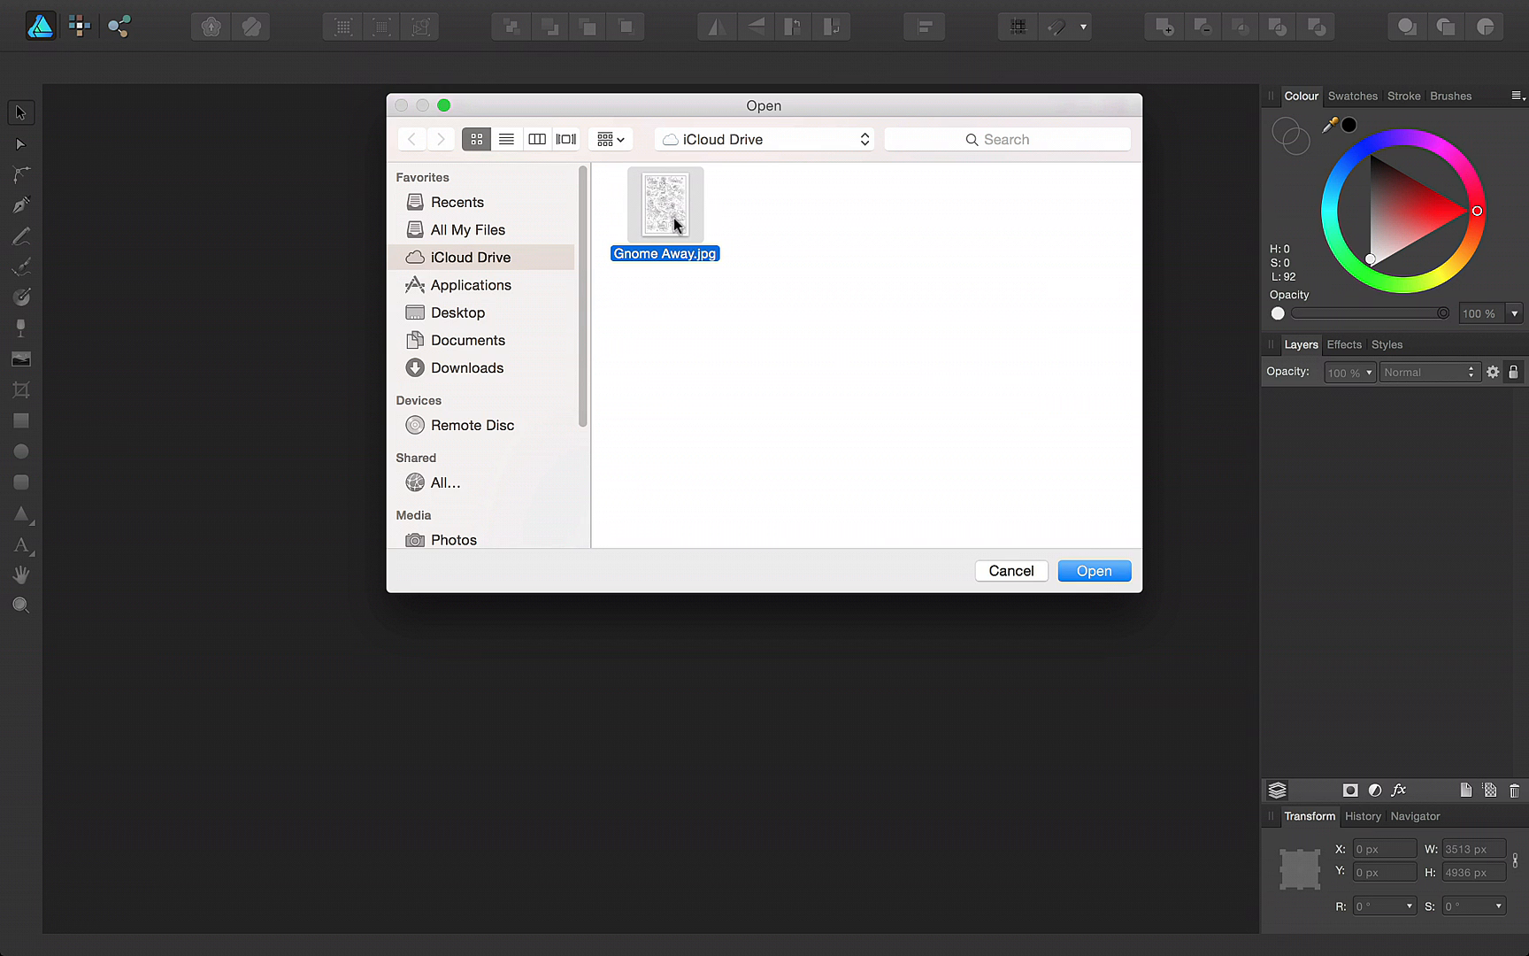
{"action": "left_click", "coordinate": [1094, 570]}
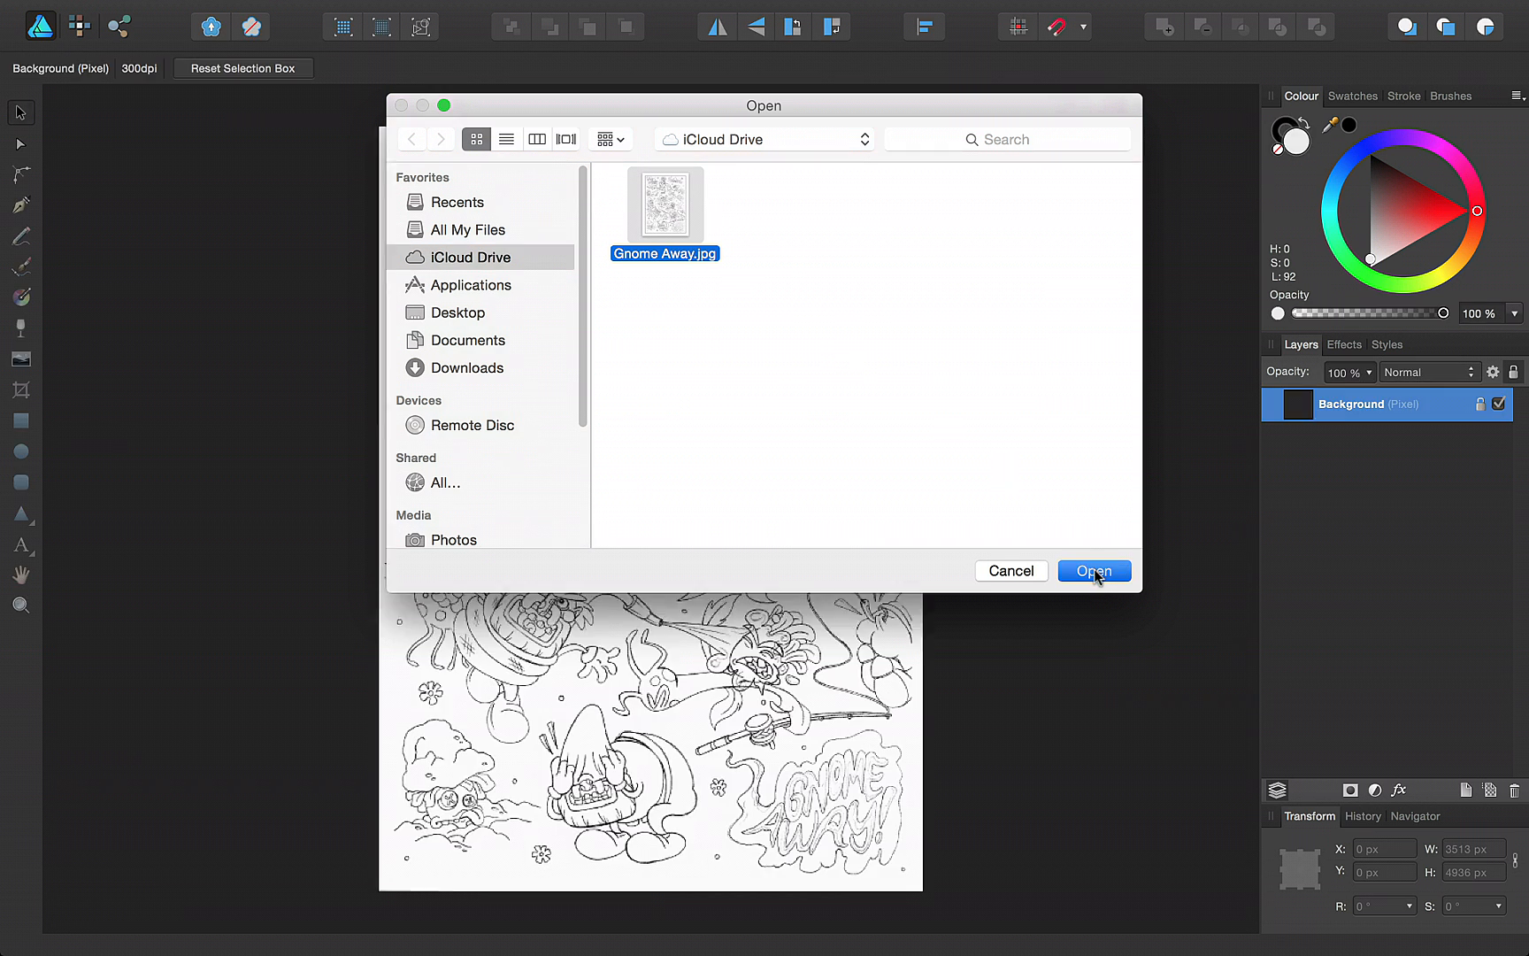
Step: Open the sketch and set its Background layer to 75% opacity with Multiply blending
{"action": "left_click", "coordinate": [1094, 570]}
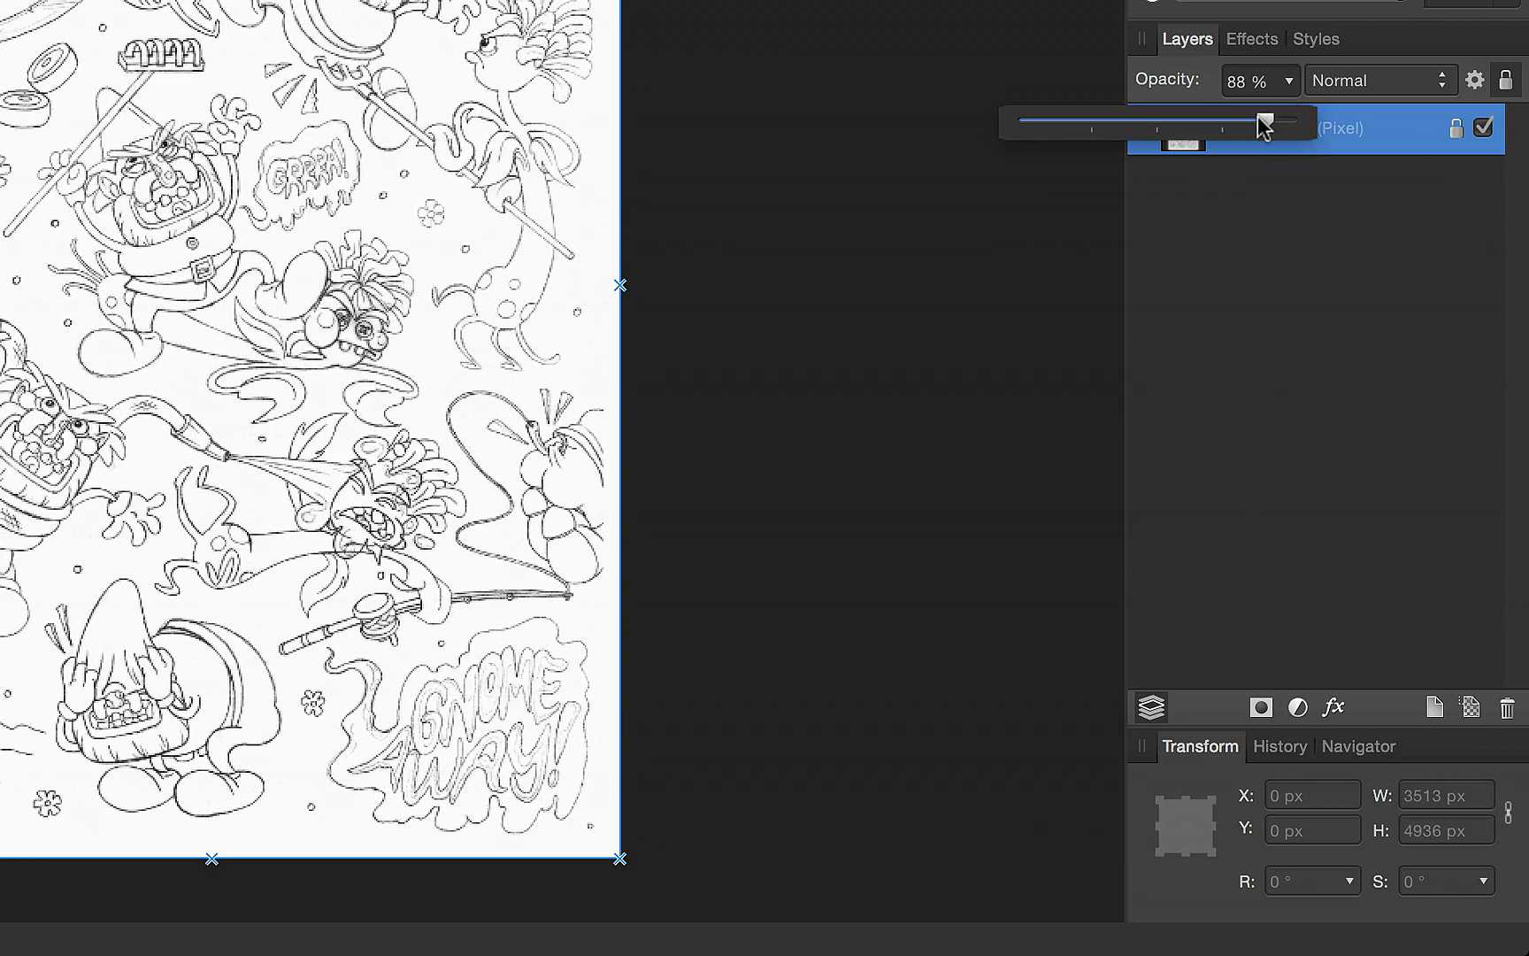
{"action": "left_click", "coordinate": [1379, 80]}
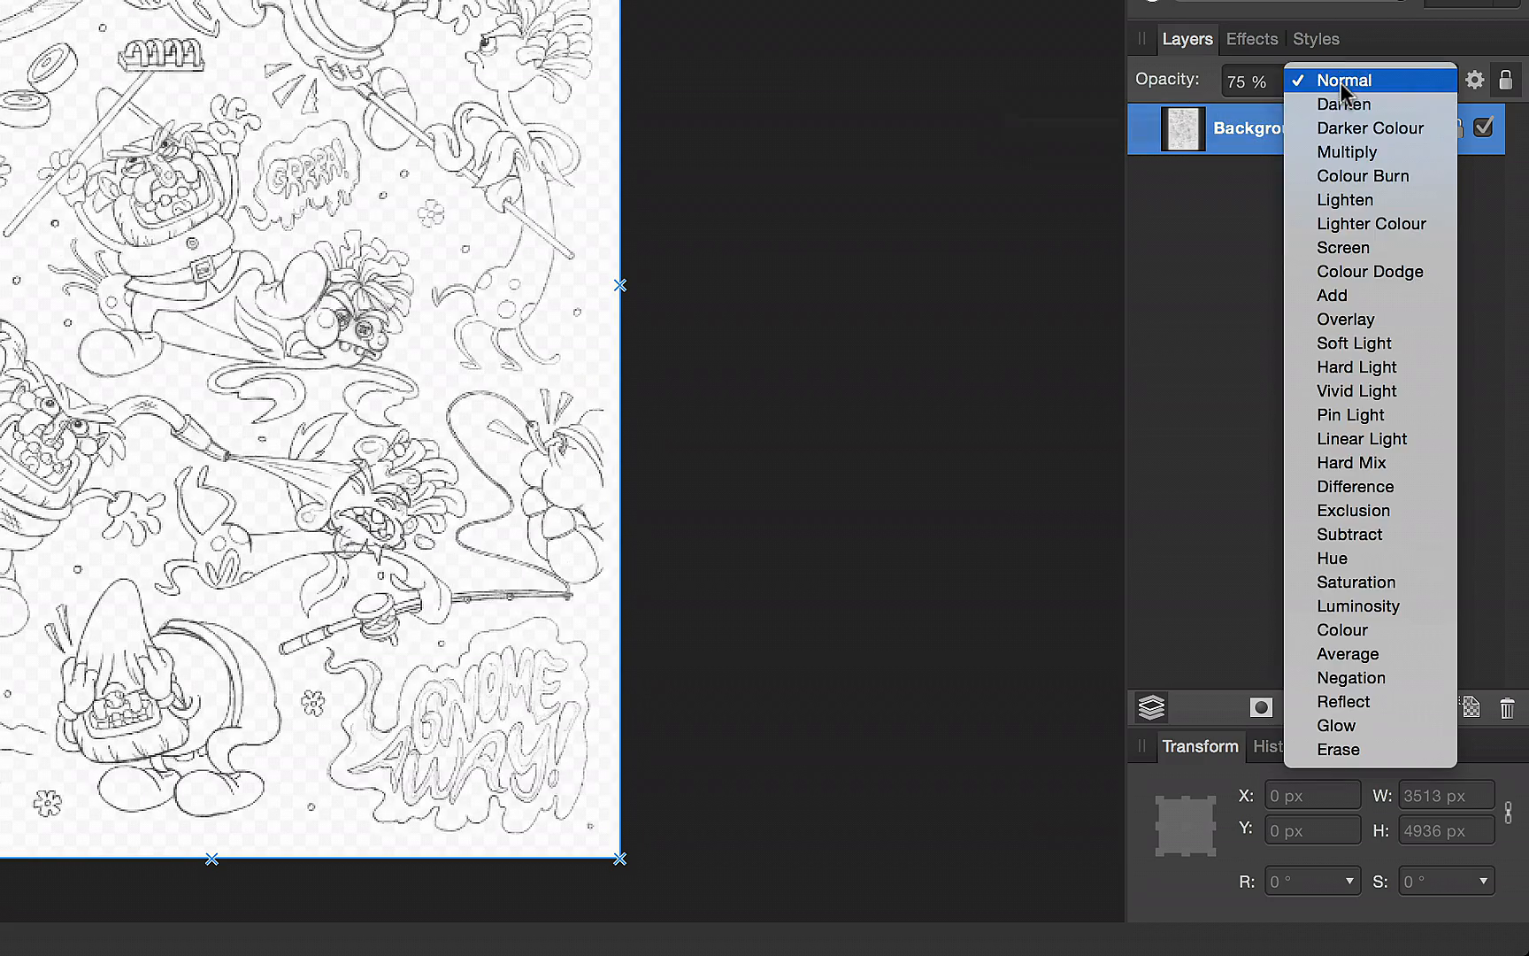
{"action": "left_click", "coordinate": [1347, 150]}
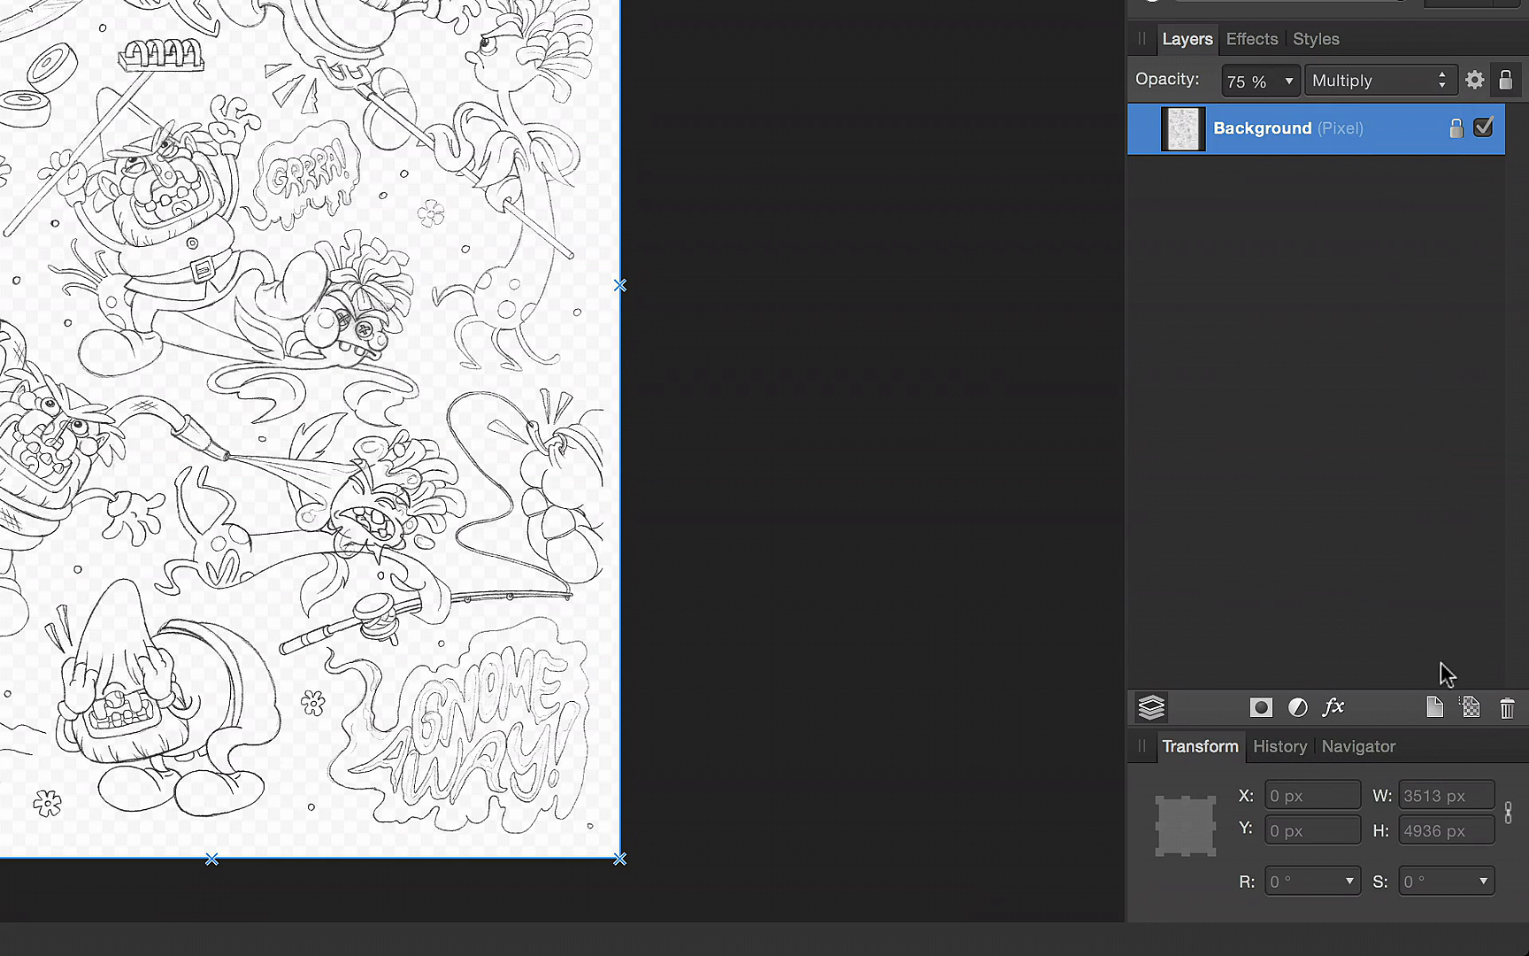
Step: Add Layer1 above the locked sketch and trace the long pole with a black pen outline
{"action": "left_click", "coordinate": [1434, 707]}
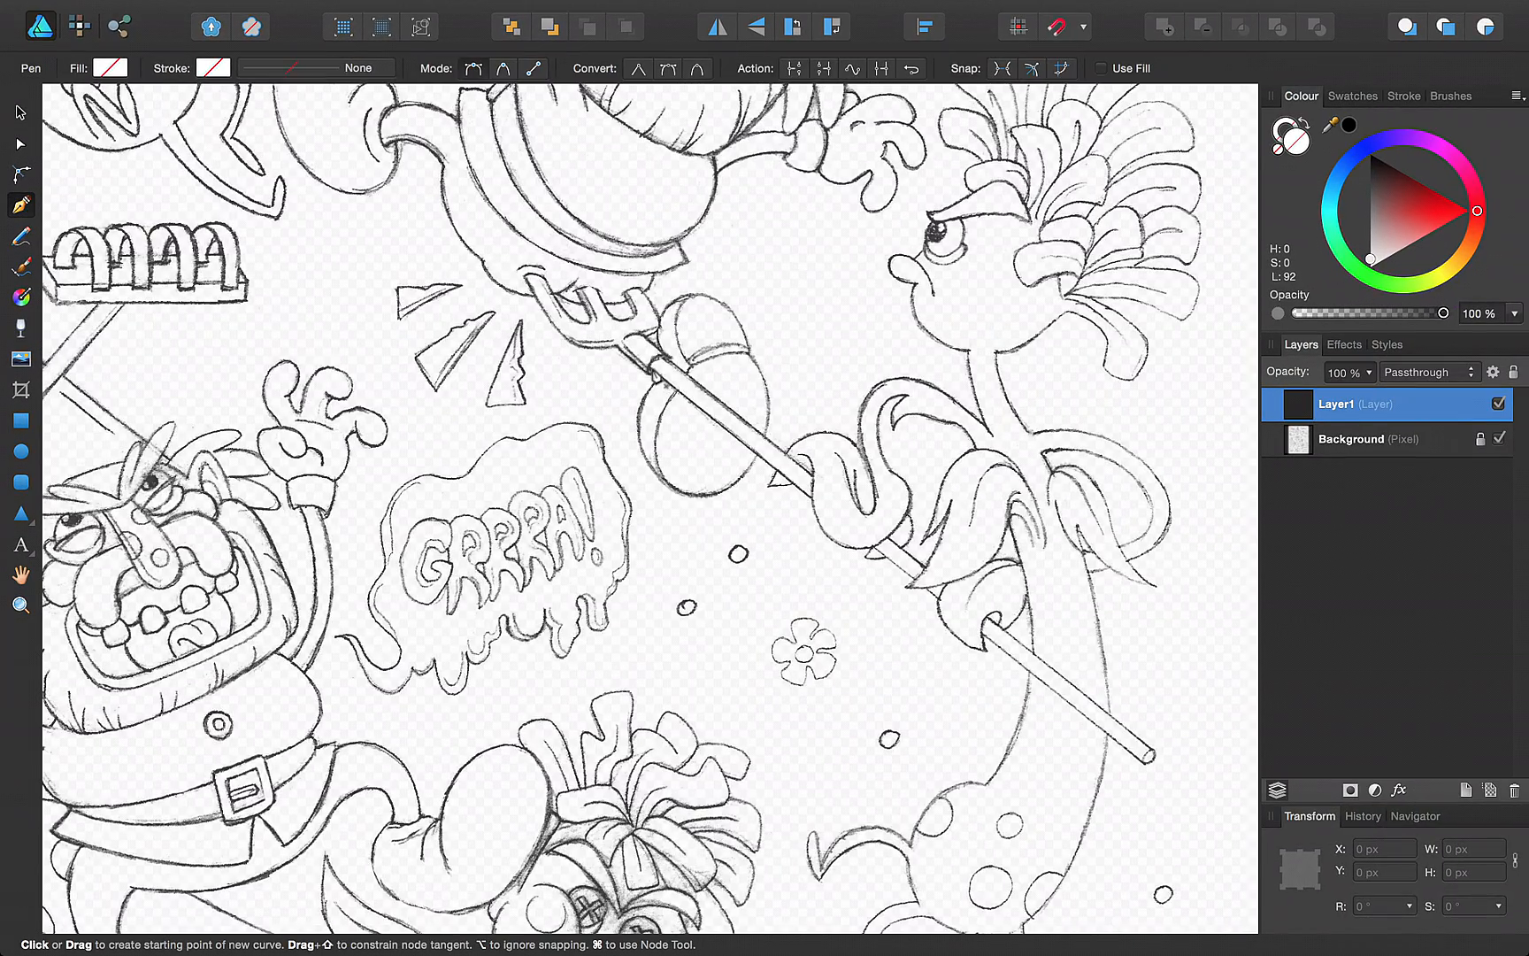
{"action": "left_click", "coordinate": [654, 369]}
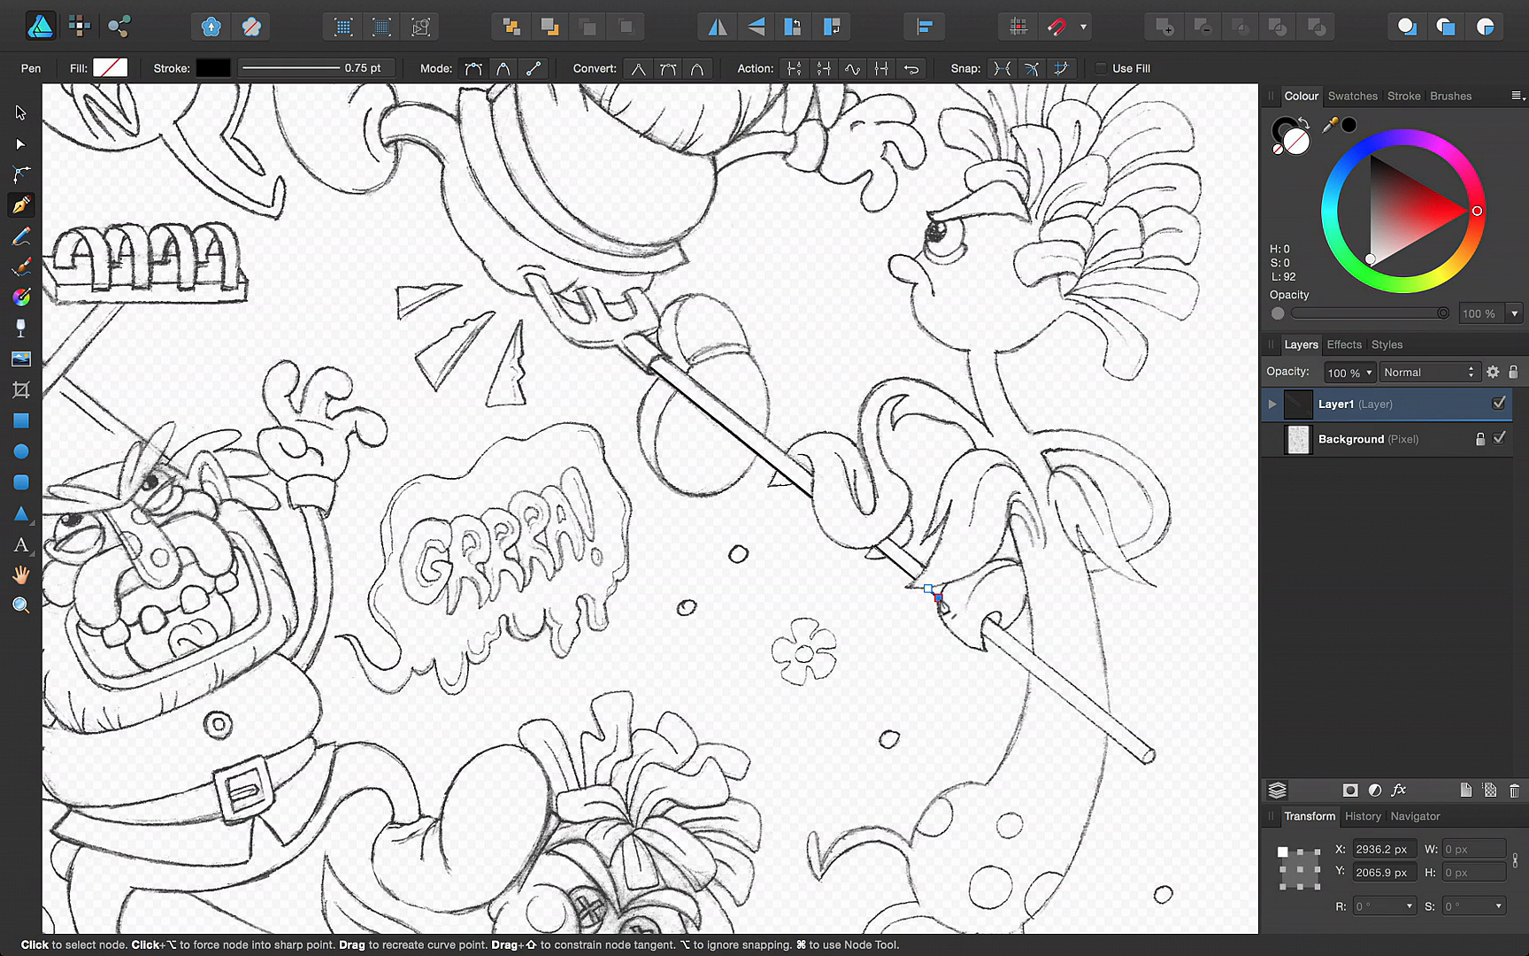
{"action": "left_click_drag", "start_coordinate": [925, 593], "coordinate": [1132, 750]}
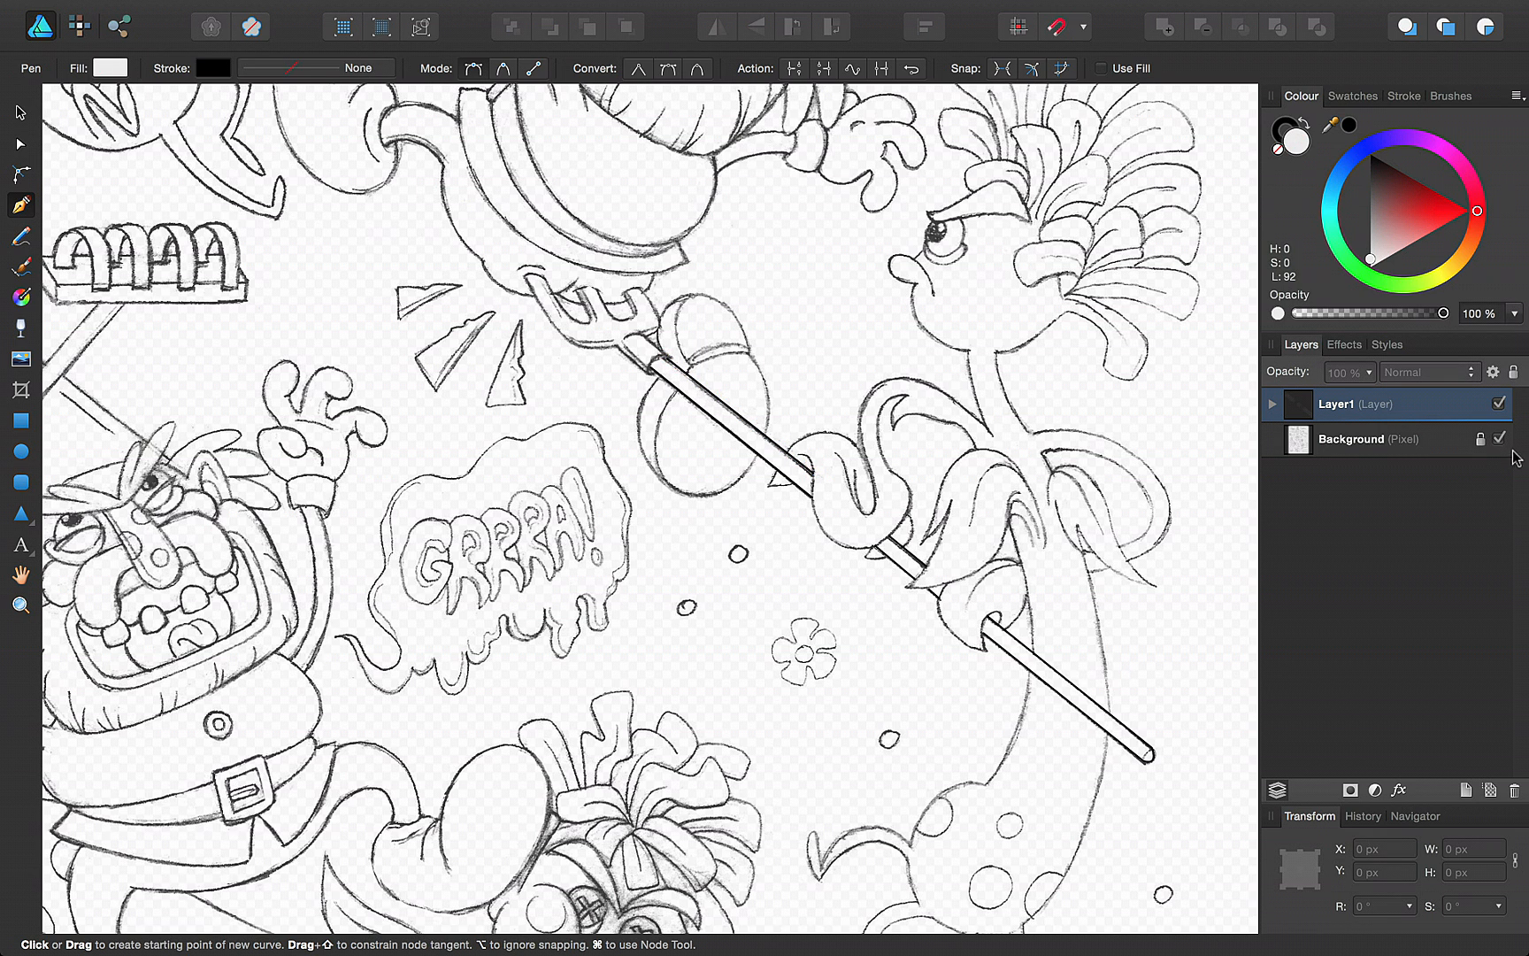
{"action": "left_click", "coordinate": [1497, 437]}
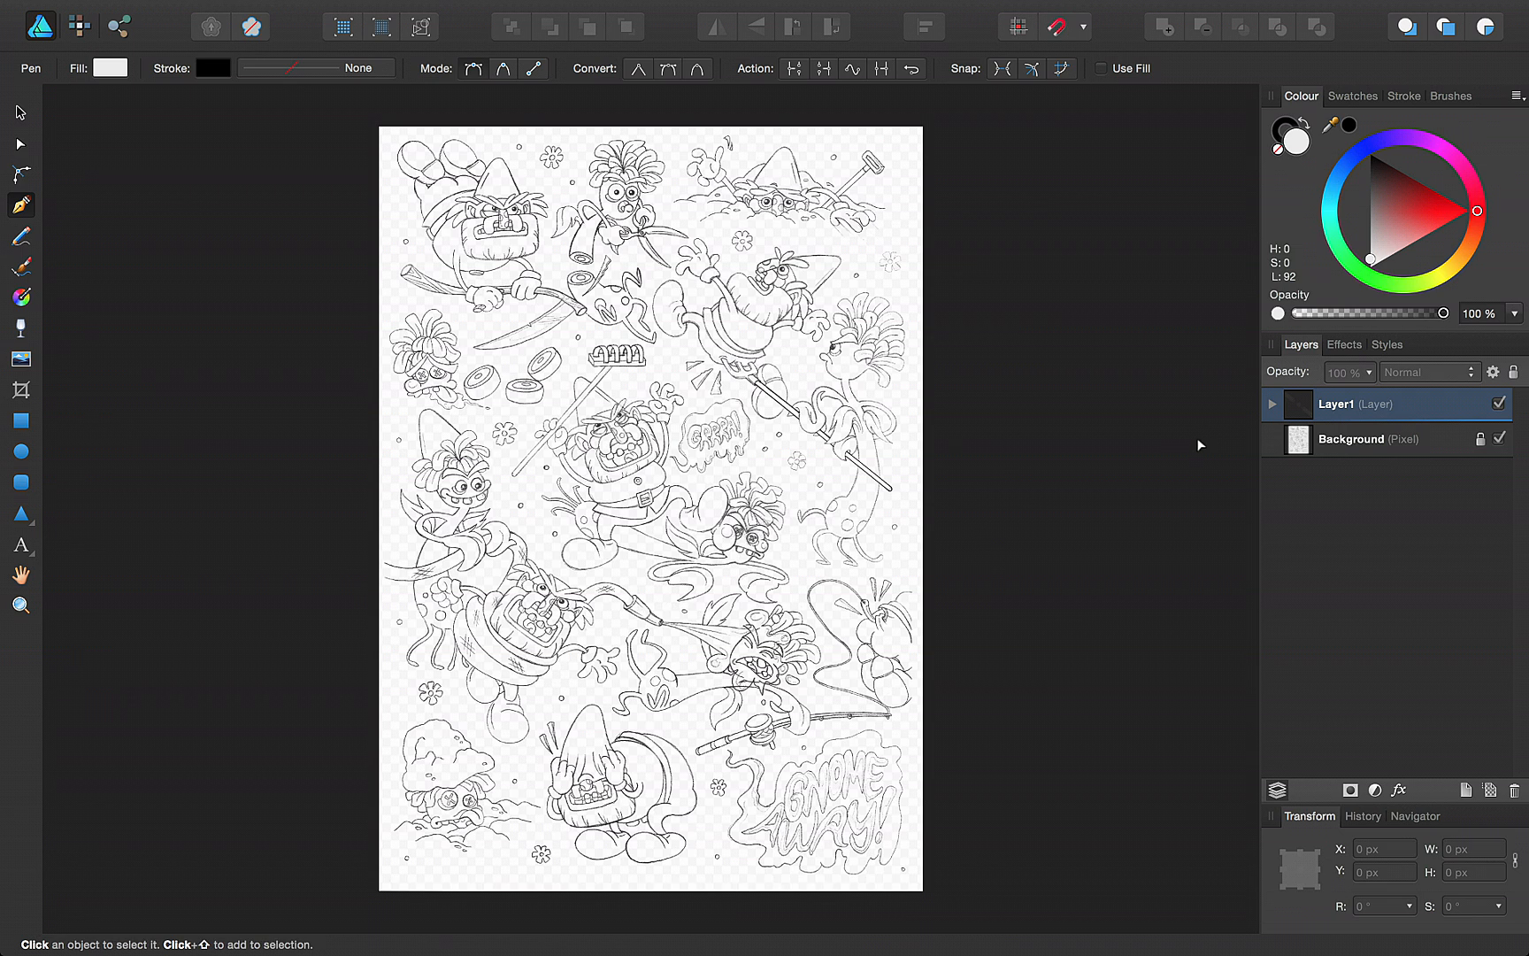
Step: Create a new blank A4 portrait document from the page presets
{"action": "key", "text": "cmd+n"}
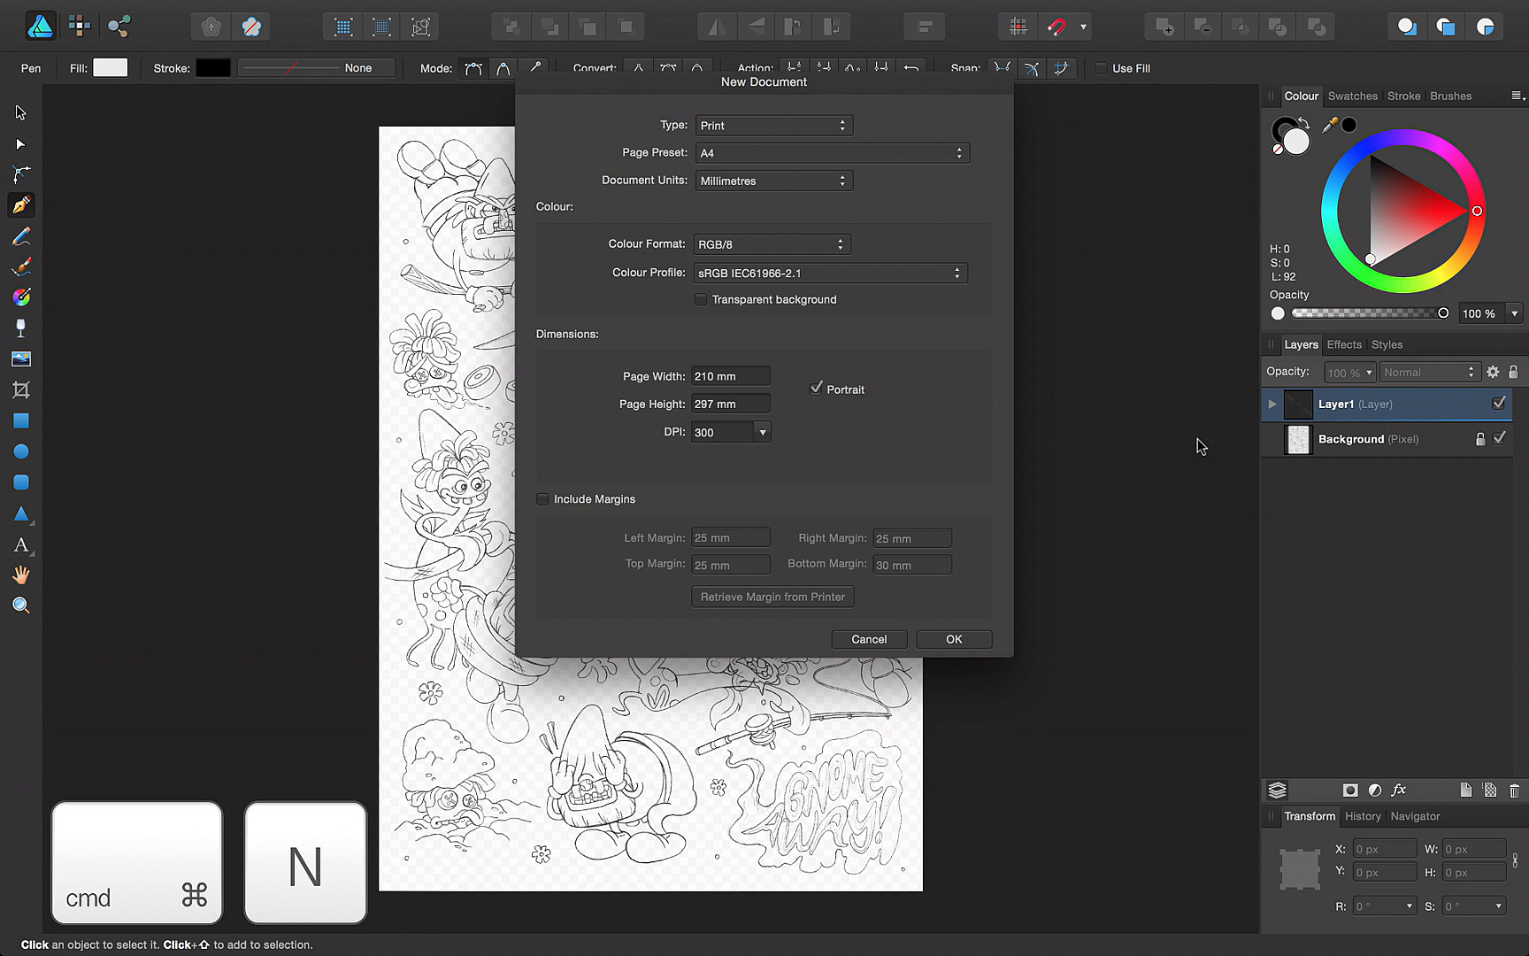
{"action": "left_click", "coordinate": [831, 153]}
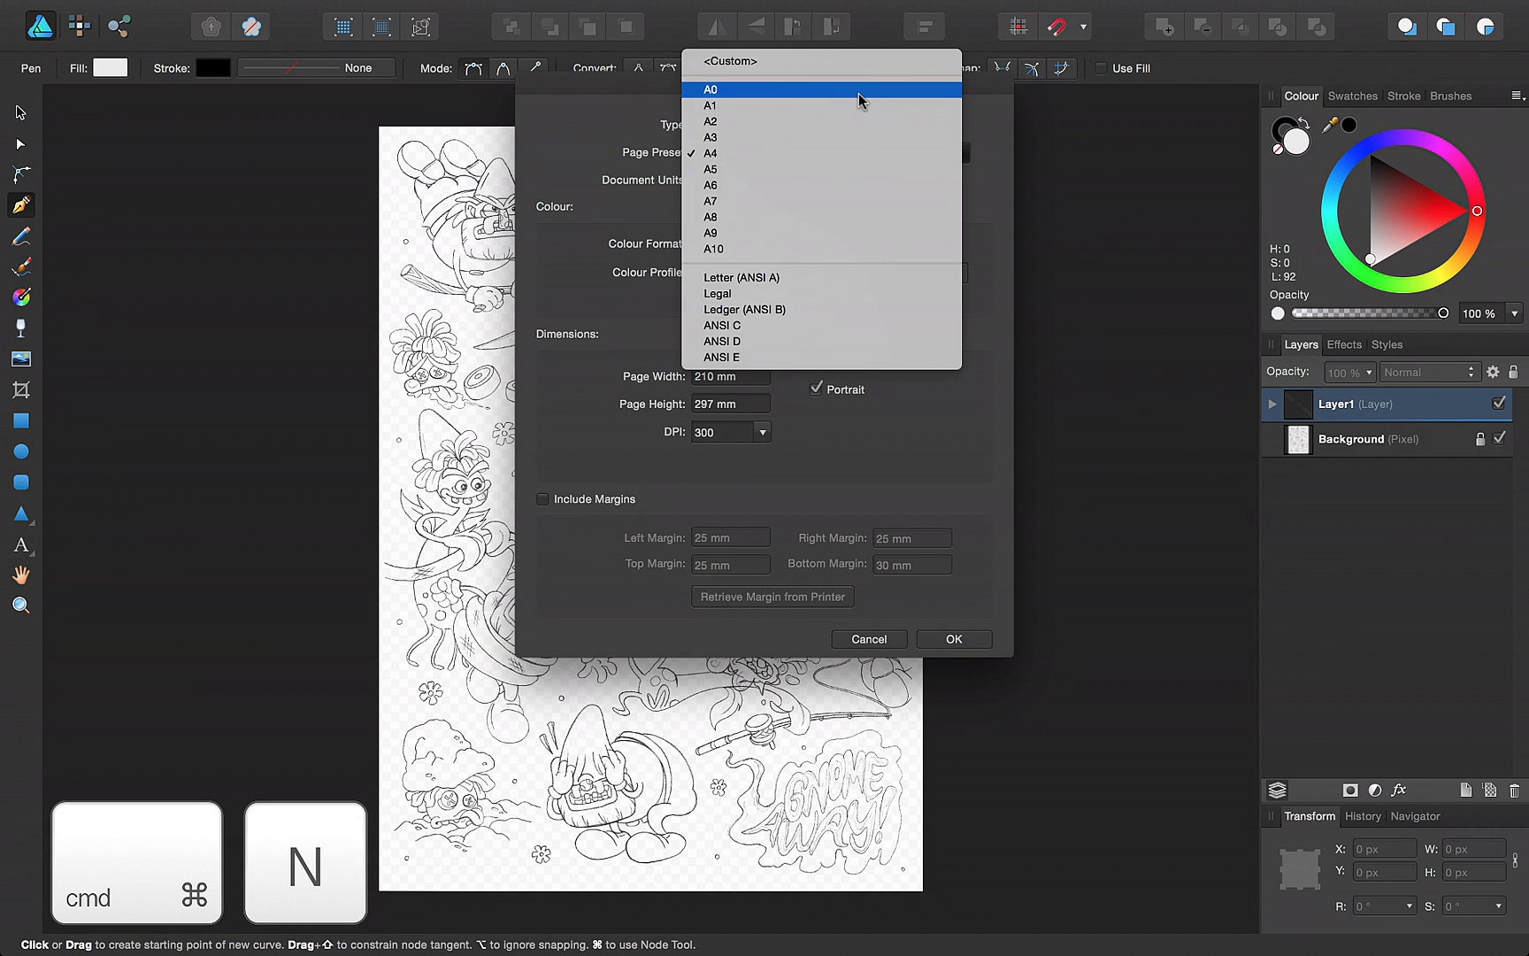
{"action": "left_click", "coordinate": [952, 639]}
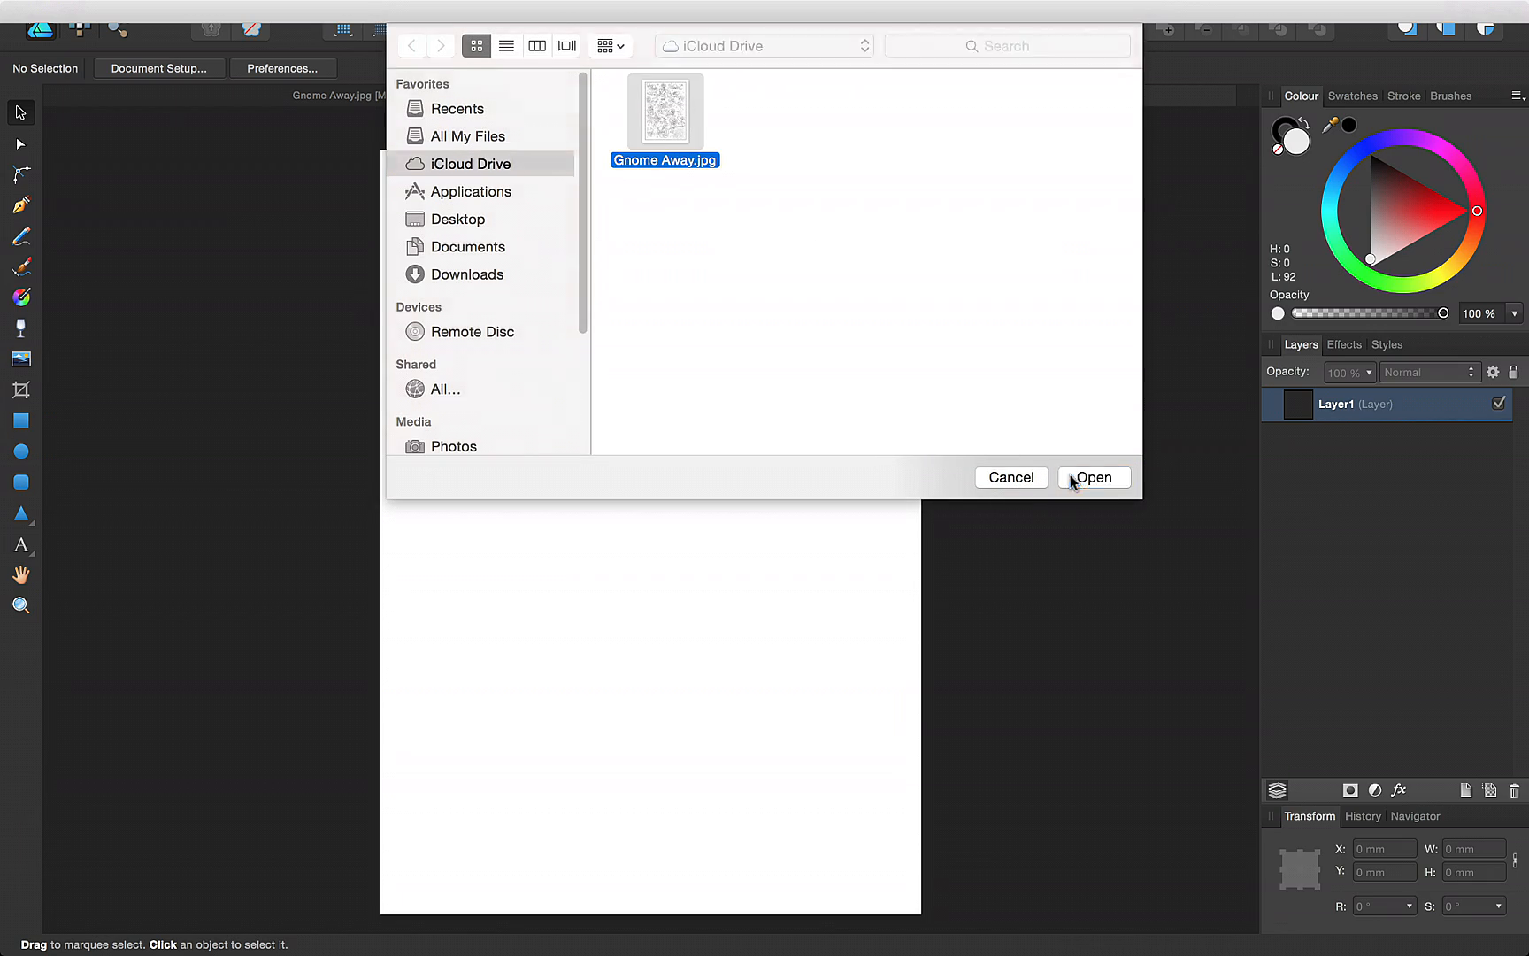
Step: Place Gnome Away.jpg at default size filling the page and select Layer1 holding it
{"action": "left_click", "coordinate": [1094, 476]}
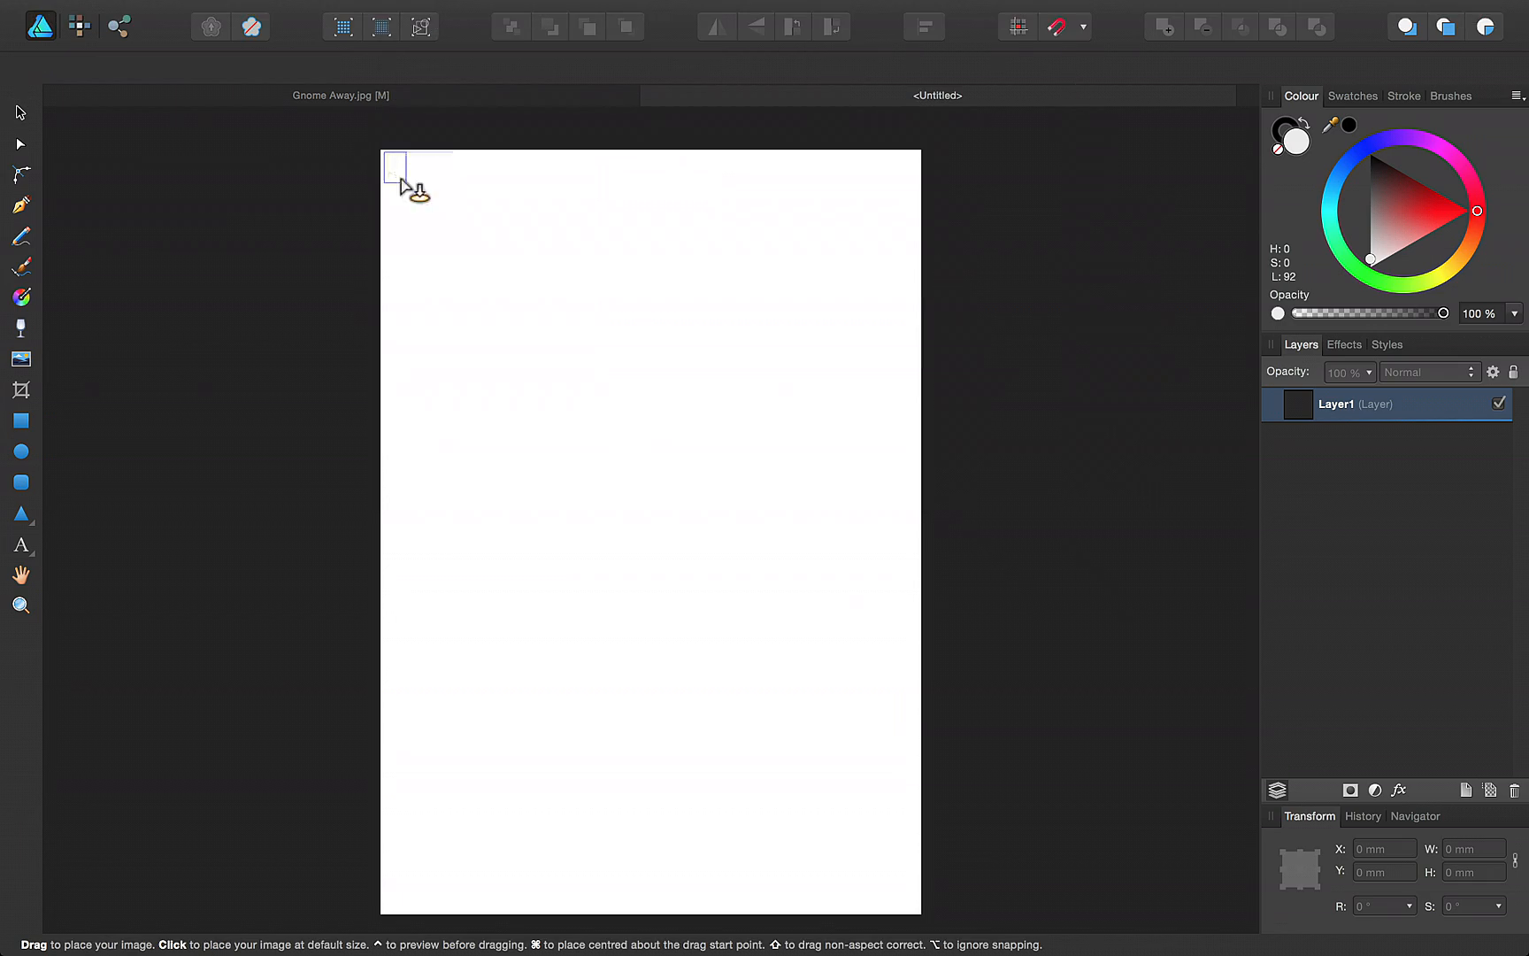
{"action": "left_click", "coordinate": [400, 170]}
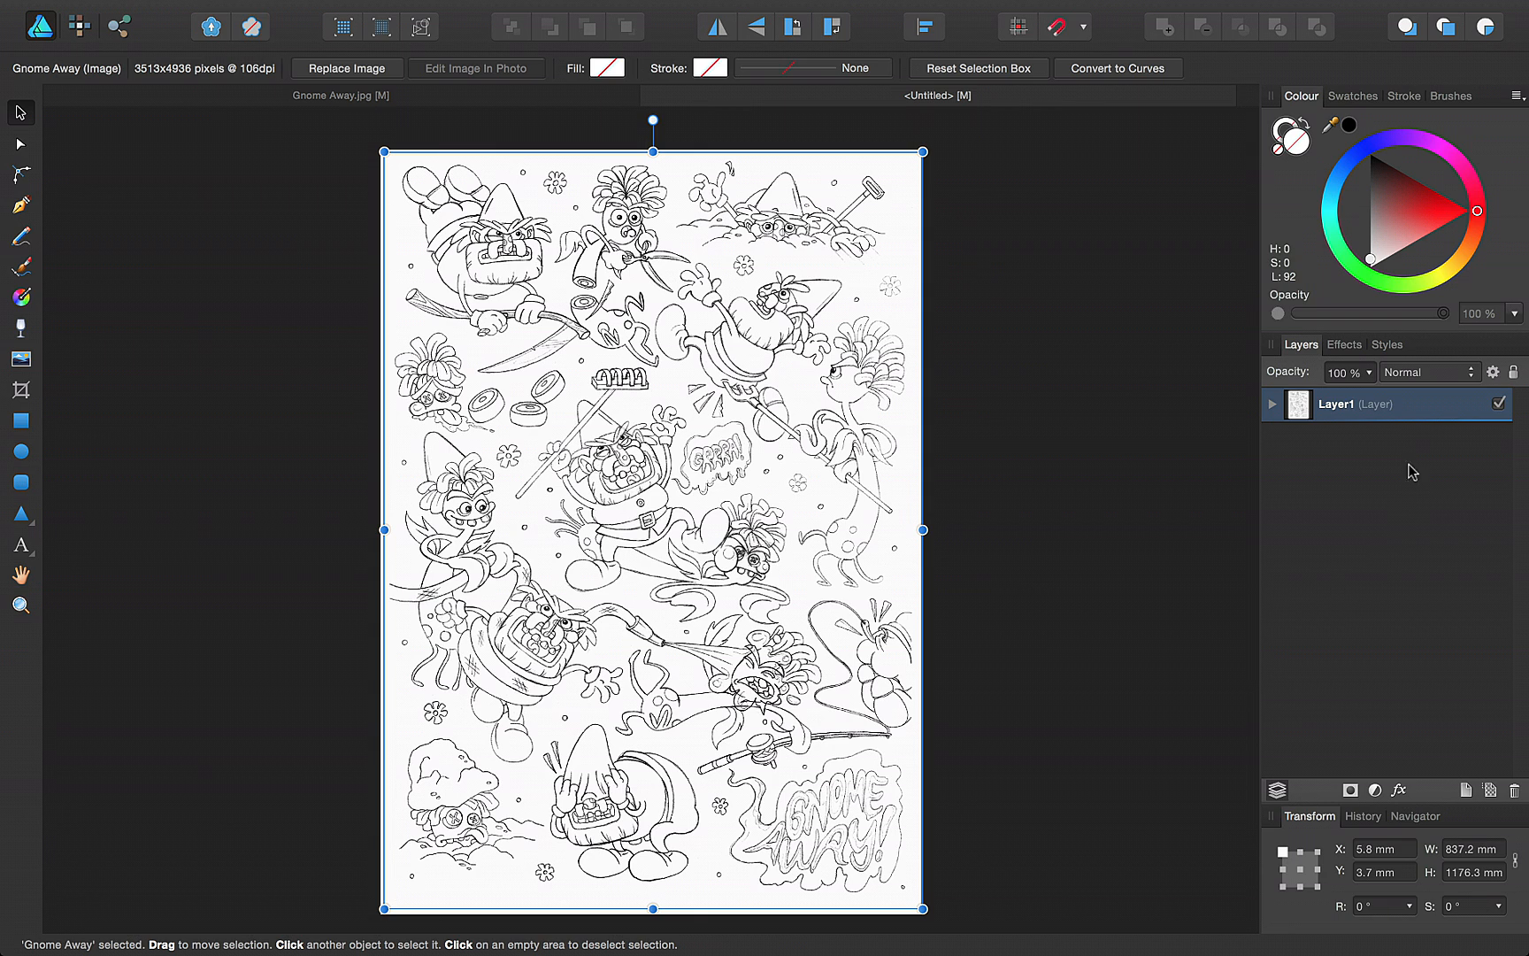
{"action": "left_click", "coordinate": [1365, 404]}
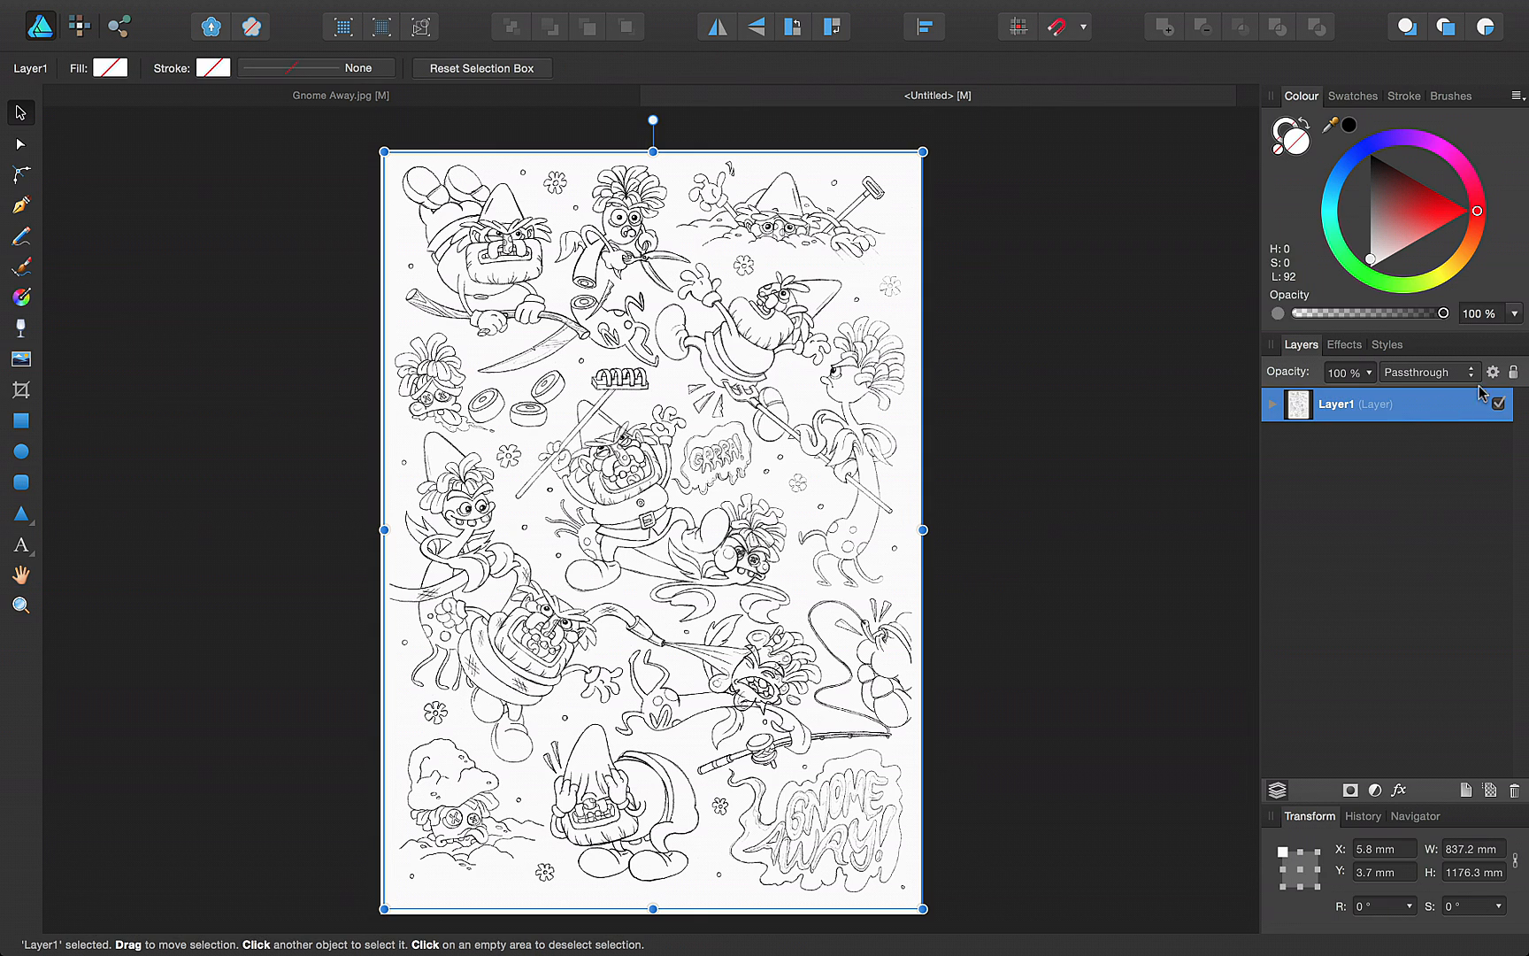